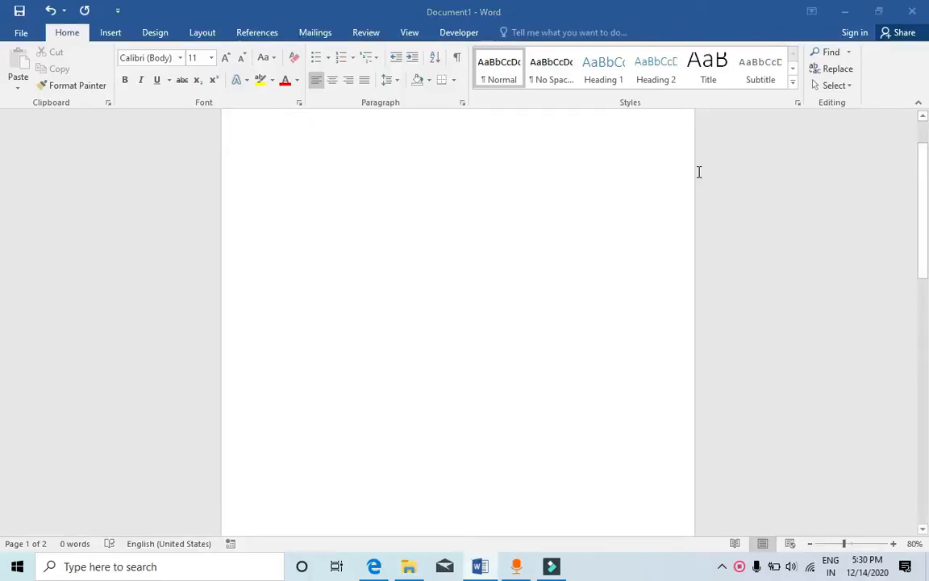
Step: Show the Bottom of Page styles under Insert > Page Number
{"action": "left_click", "coordinate": [276, 113]}
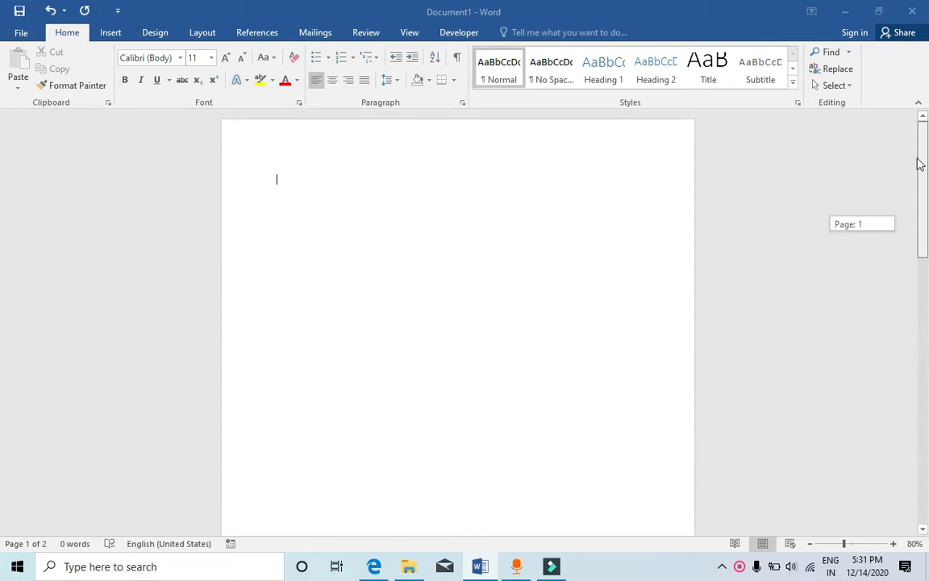
{"action": "mouse_move", "coordinate": [138, 125]}
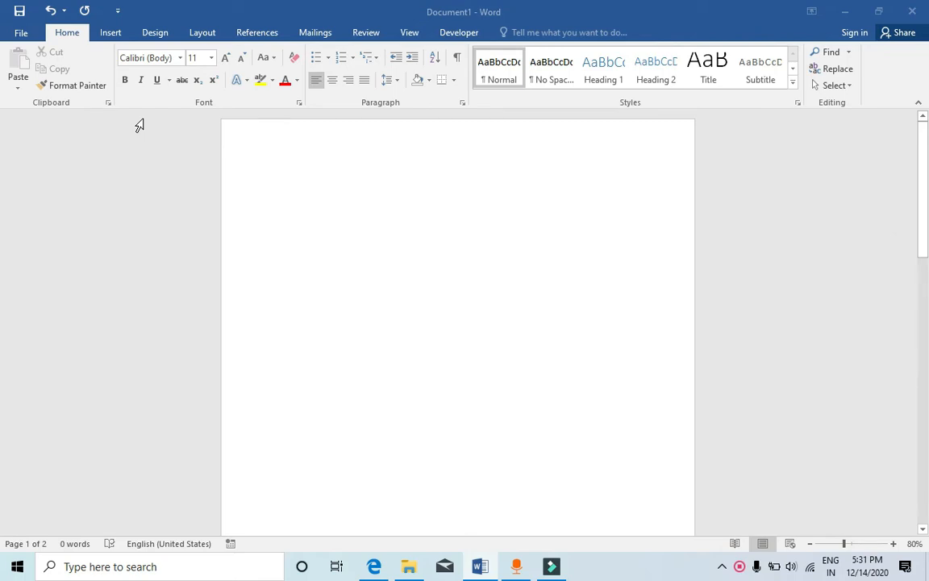
{"action": "mouse_move", "coordinate": [111, 33]}
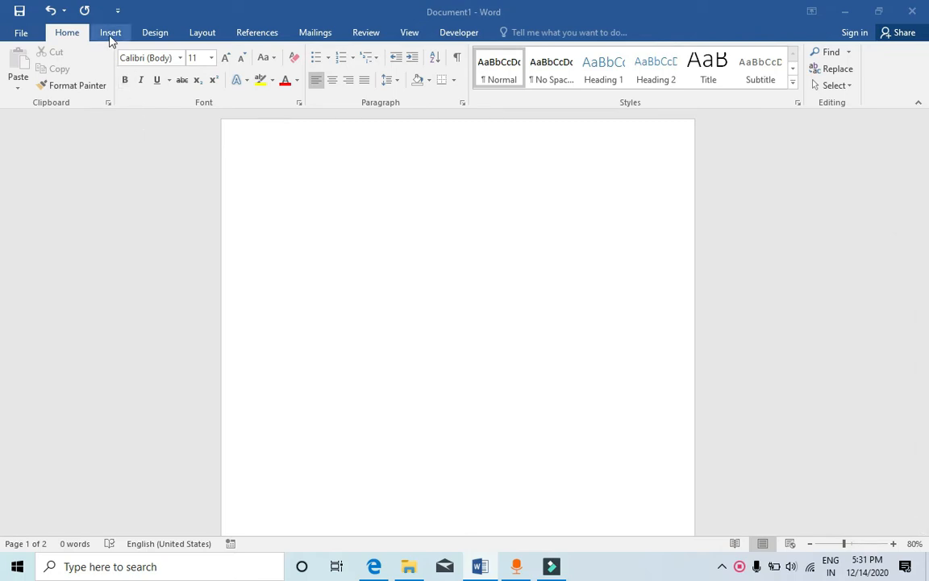
{"action": "left_click", "coordinate": [111, 32]}
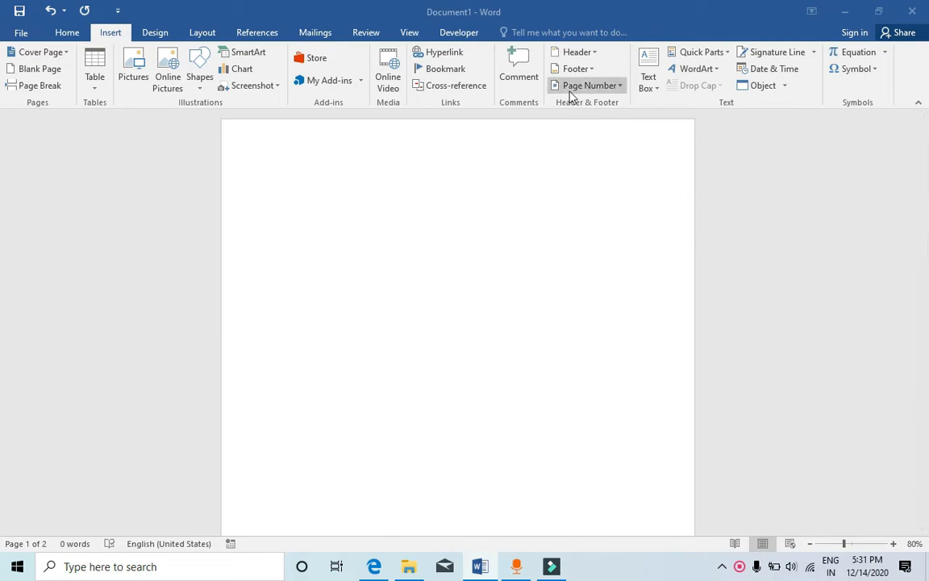
{"action": "mouse_move", "coordinate": [593, 85]}
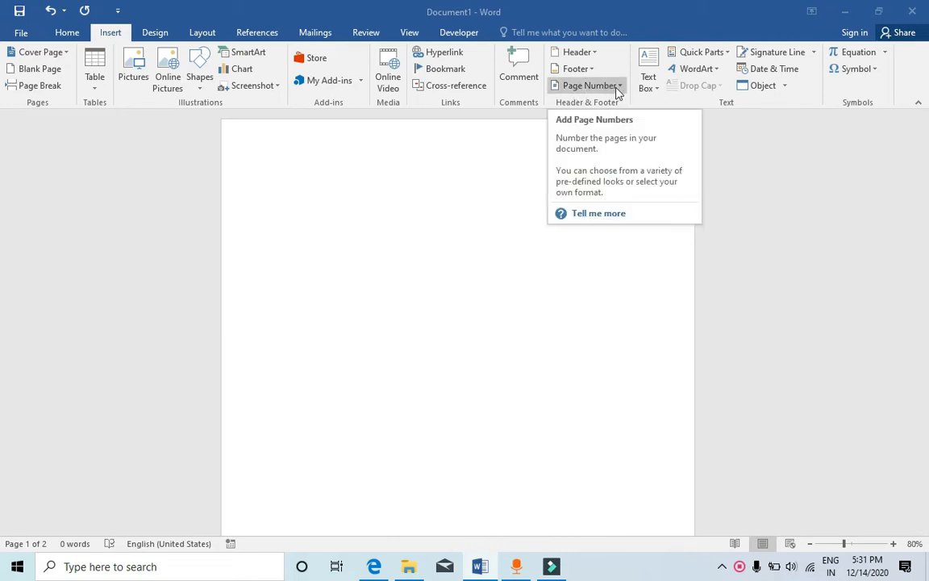
{"action": "left_click", "coordinate": [591, 85]}
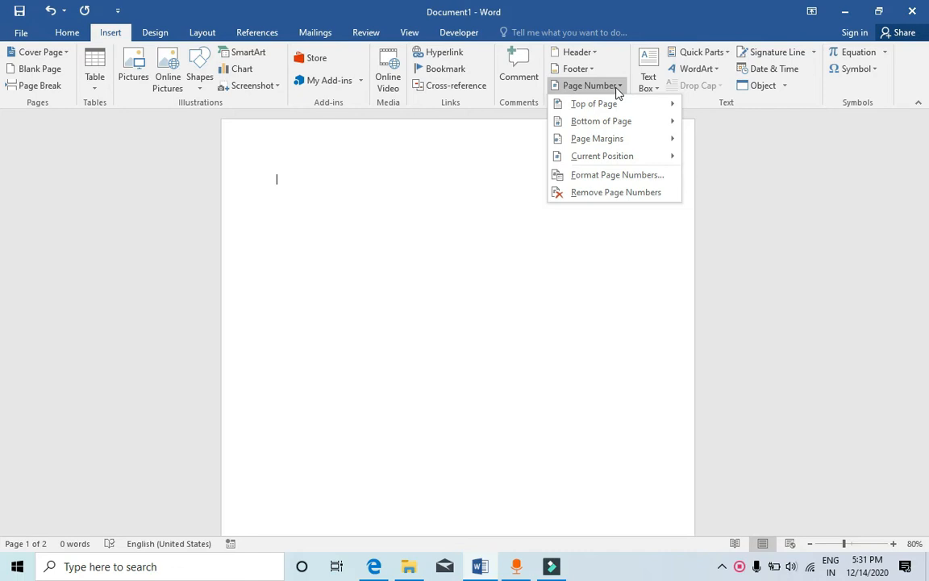
{"action": "left_click", "coordinate": [593, 104]}
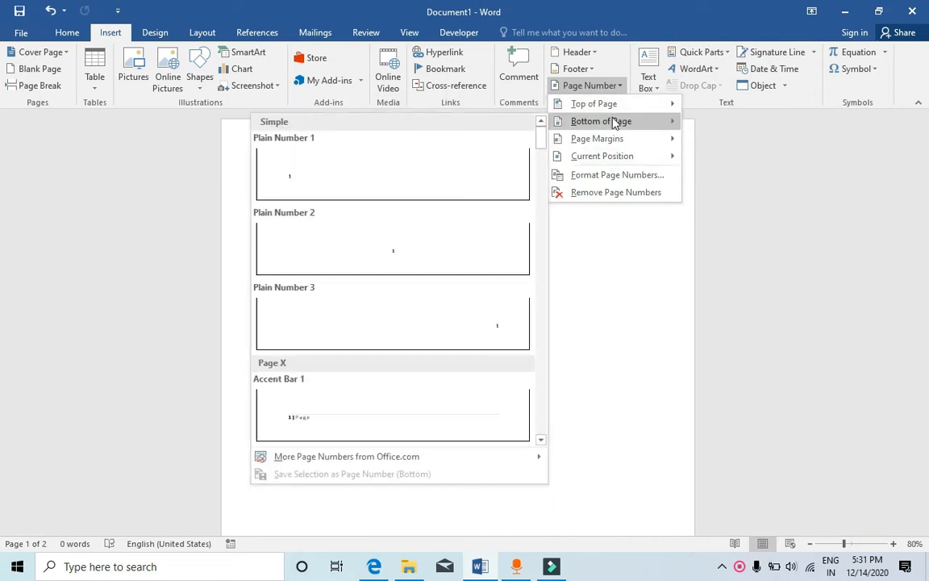
{"action": "mouse_move", "coordinate": [426, 175]}
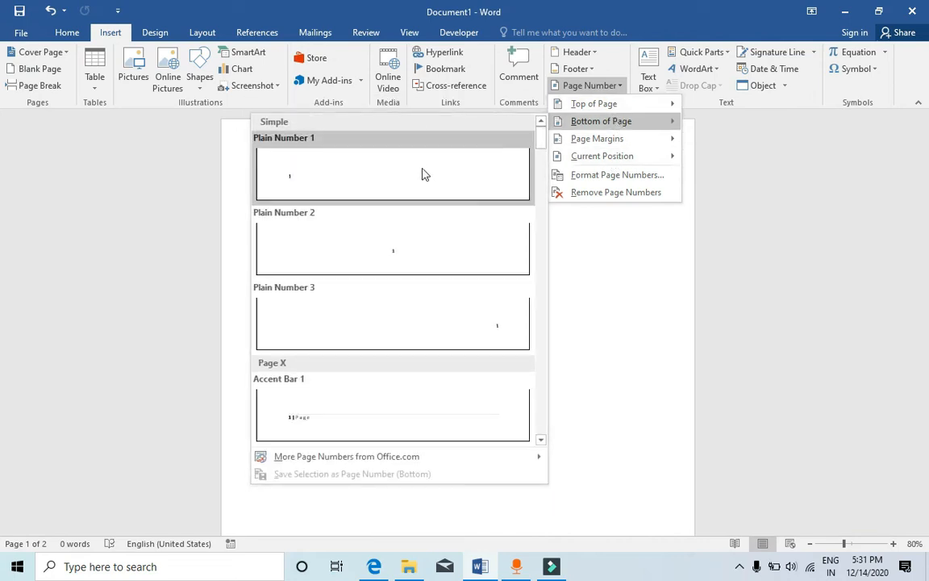
{"action": "mouse_move", "coordinate": [304, 201]}
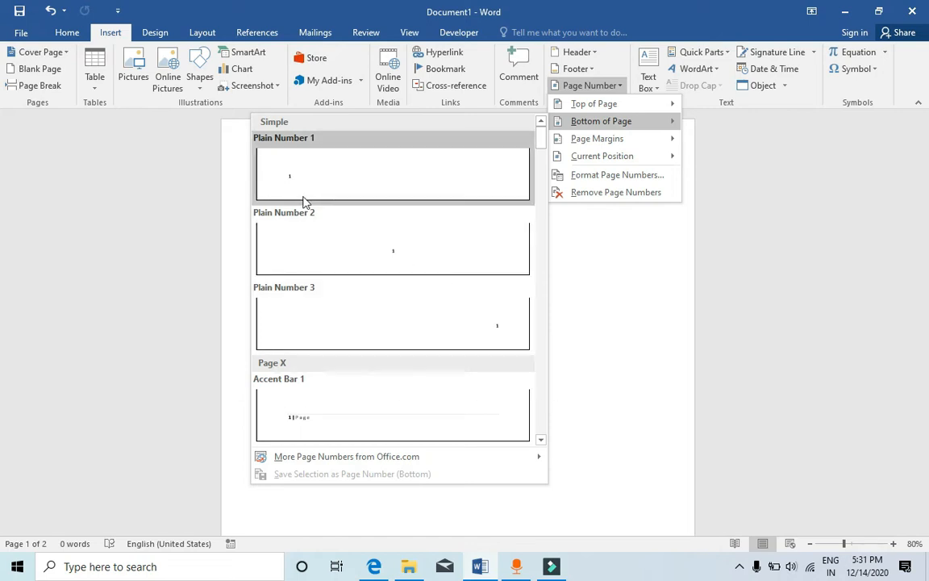
{"action": "mouse_move", "coordinate": [394, 250]}
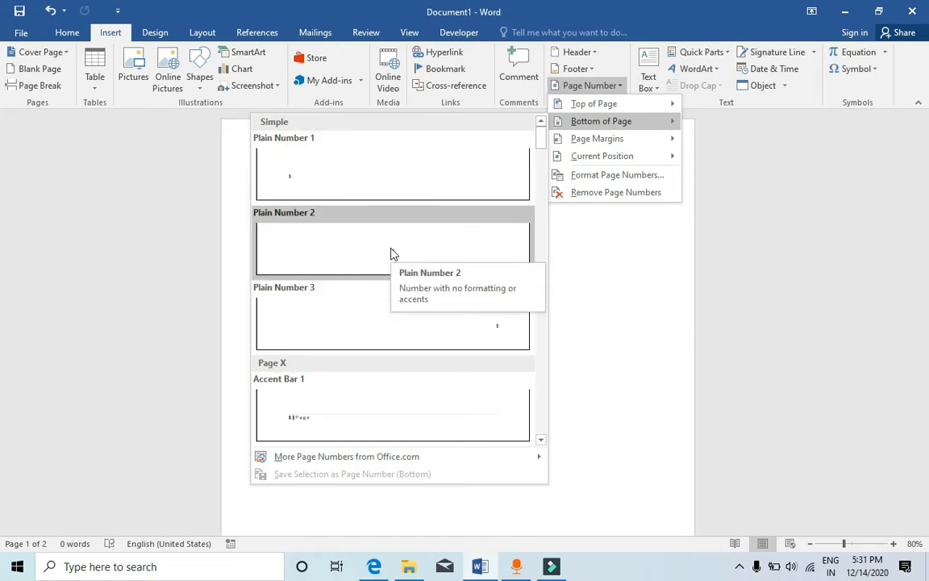
{"action": "mouse_move", "coordinate": [542, 160]}
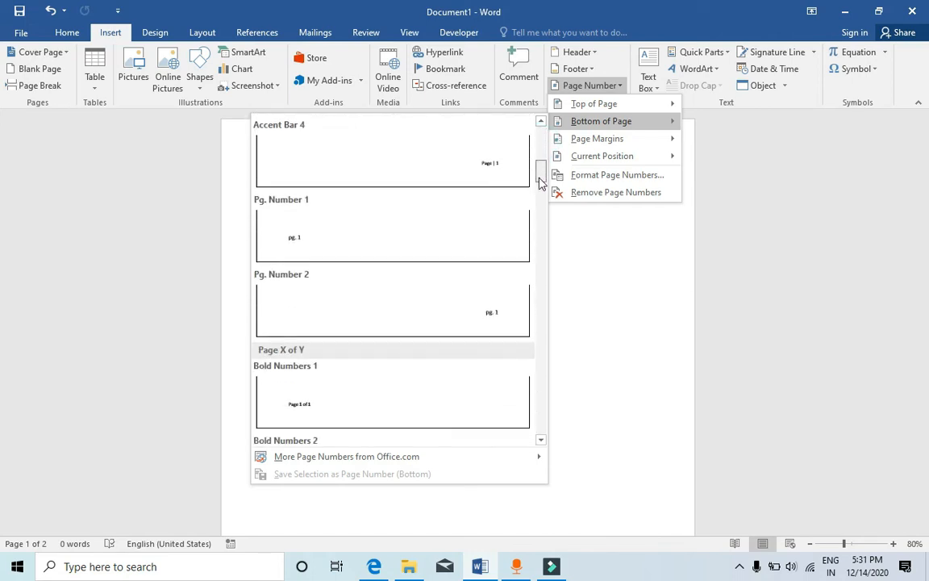
Step: Insert the Plain Number 3 style, a right-aligned footer page number
{"action": "scroll", "scroll_direction": "down", "scroll_amount": 3}
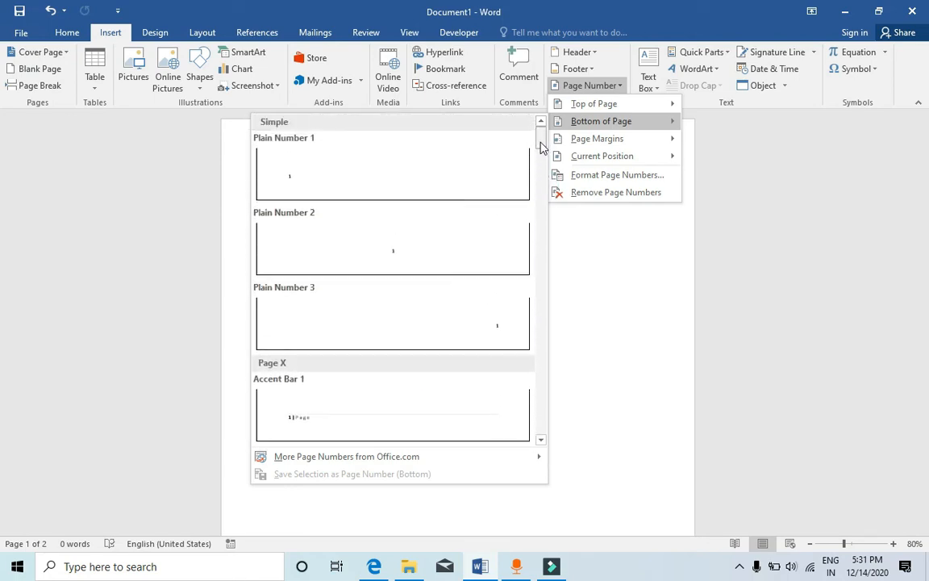
{"action": "mouse_move", "coordinate": [479, 316]}
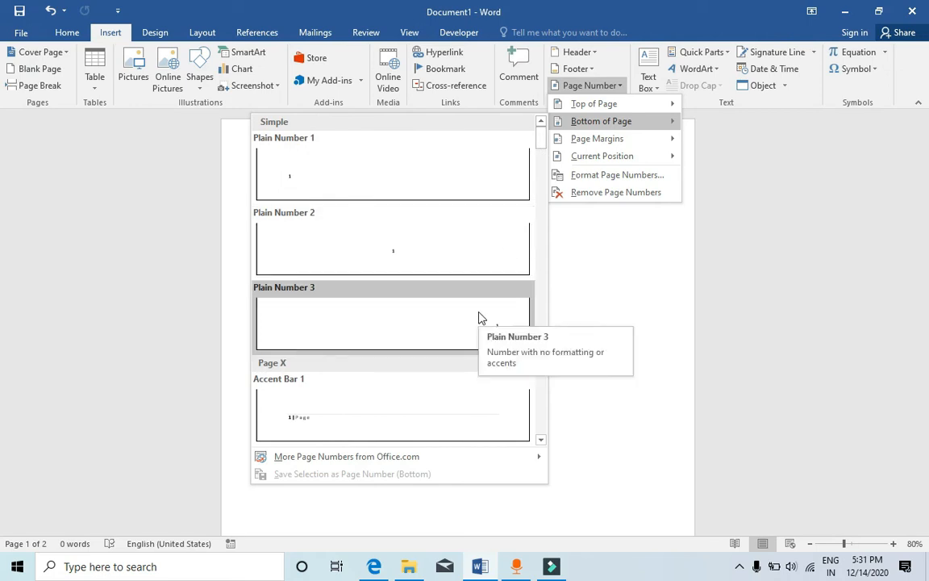
{"action": "mouse_move", "coordinate": [491, 324]}
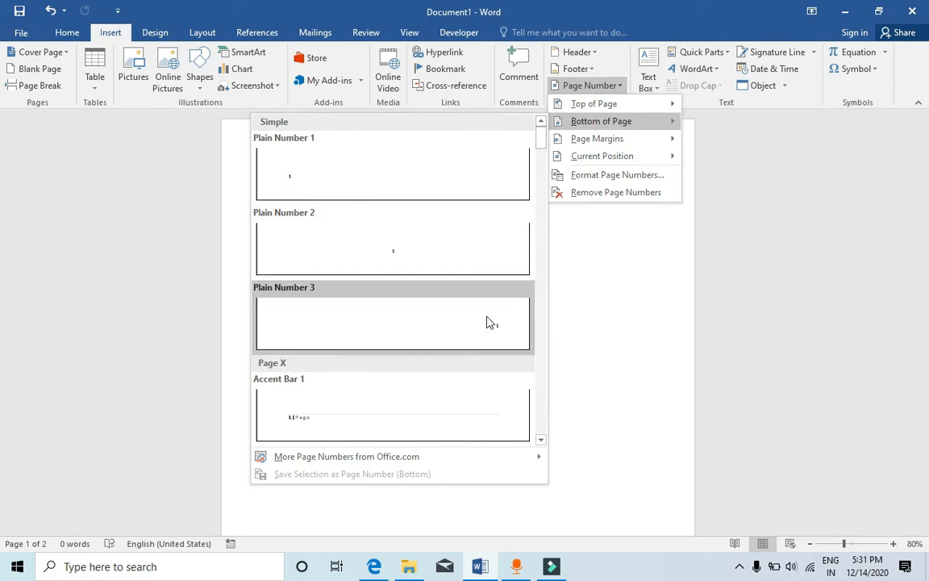
{"action": "left_click", "coordinate": [392, 323]}
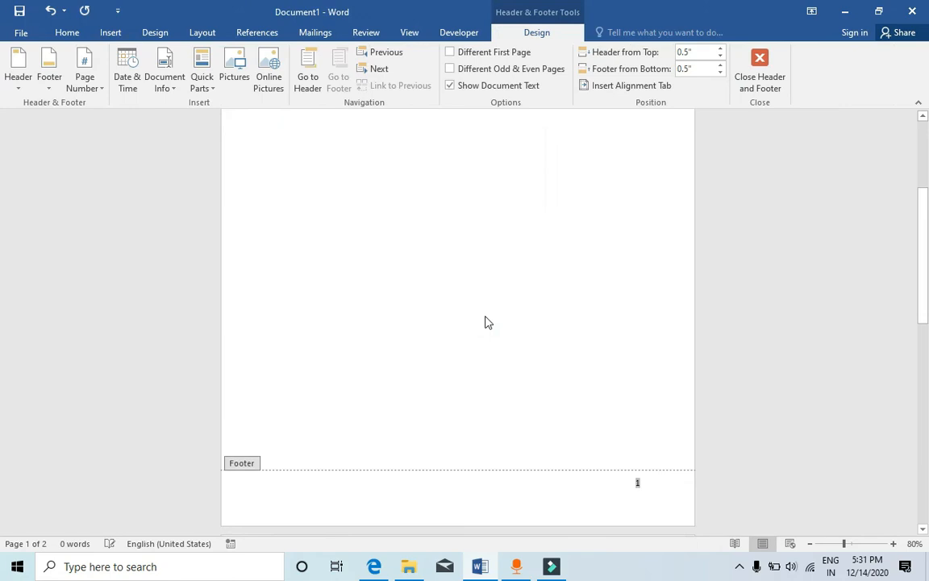
{"action": "mouse_move", "coordinate": [753, 412]}
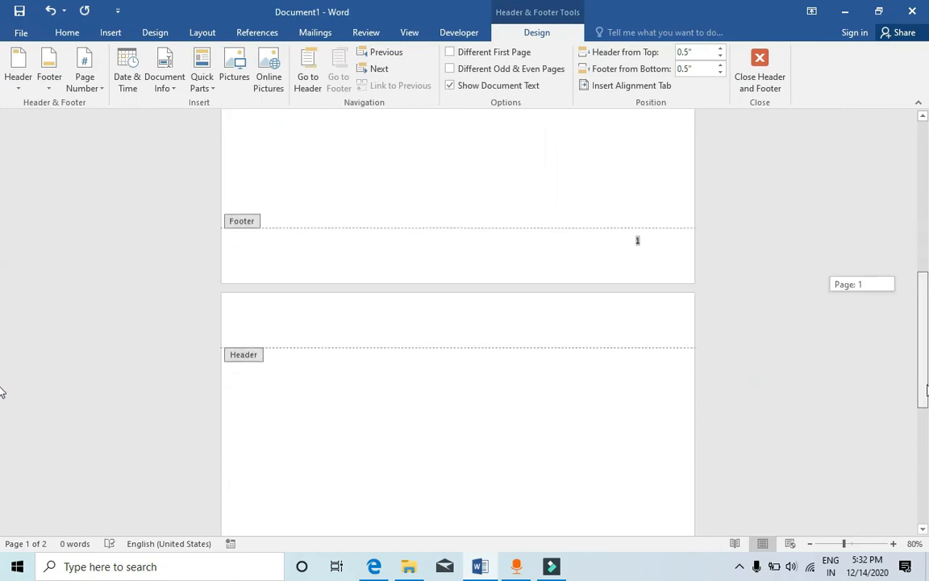
Step: Scroll to page 2's header area and bring back the Insert commands
{"action": "scroll", "scroll_direction": "down", "scroll_amount": 3}
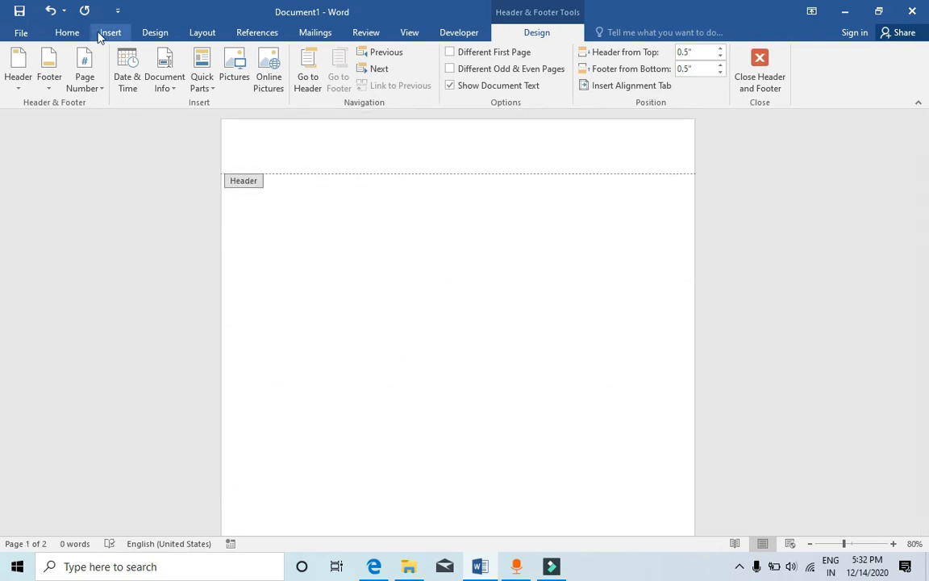
{"action": "left_click", "coordinate": [110, 32]}
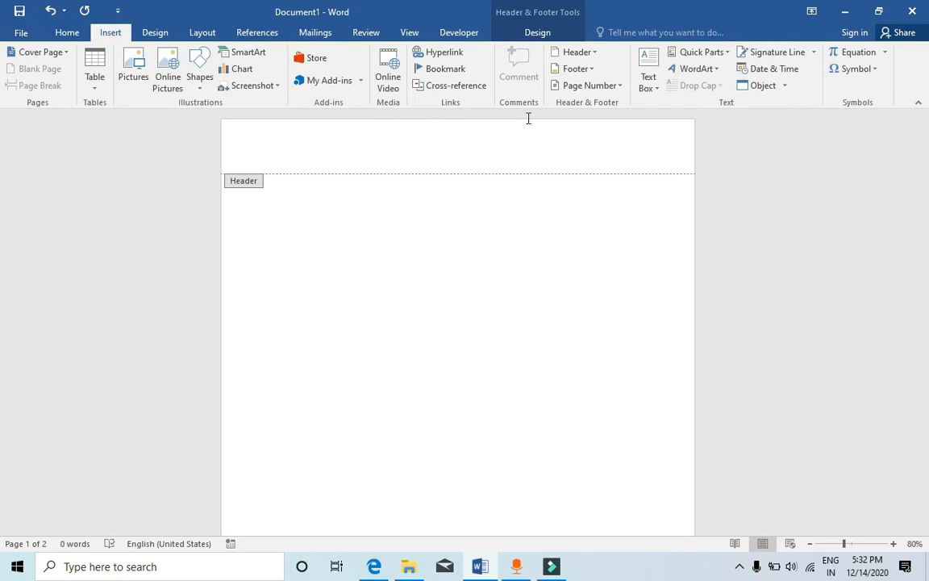
Step: Open Format Page Numbers and expand the Number format list
{"action": "left_click", "coordinate": [587, 85]}
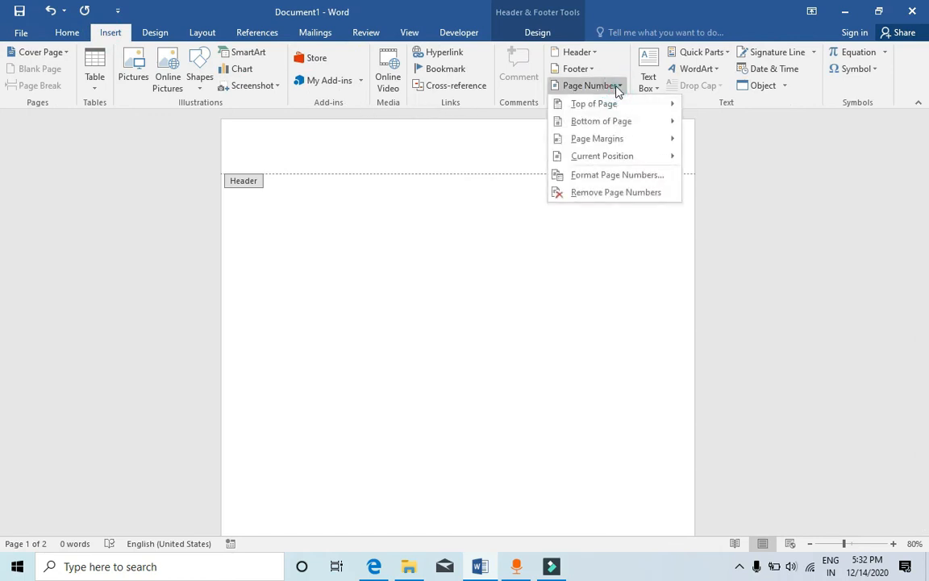
{"action": "mouse_move", "coordinate": [617, 174]}
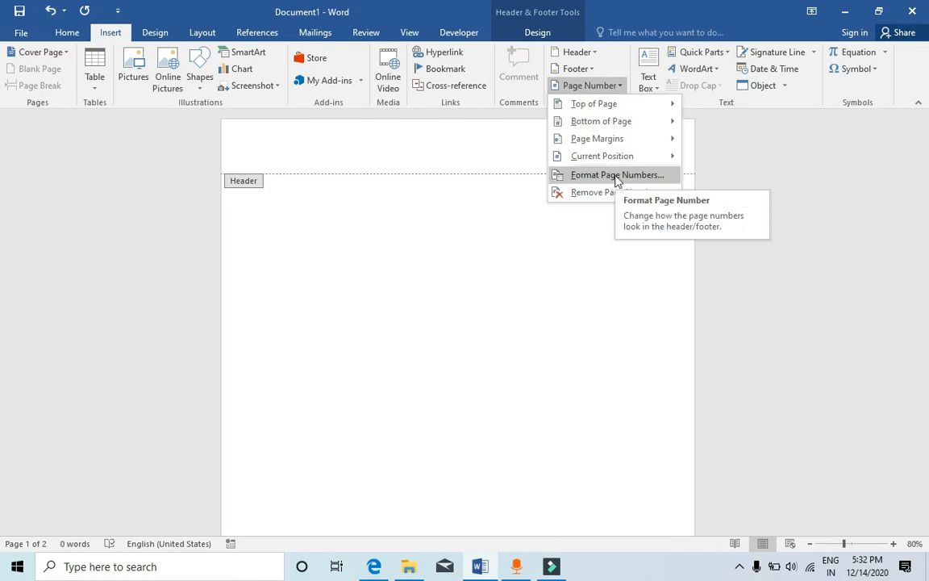
{"action": "left_click", "coordinate": [617, 175]}
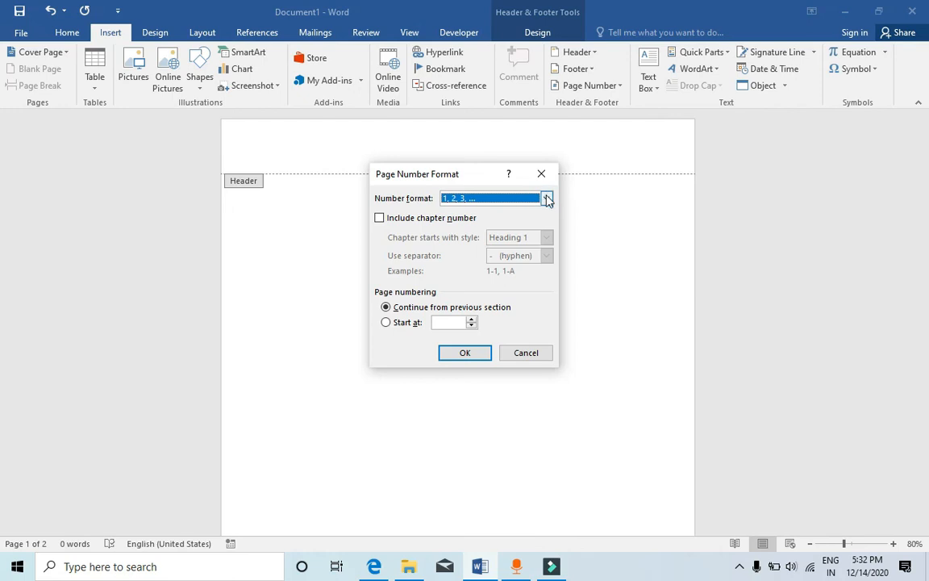
{"action": "left_click", "coordinate": [545, 197]}
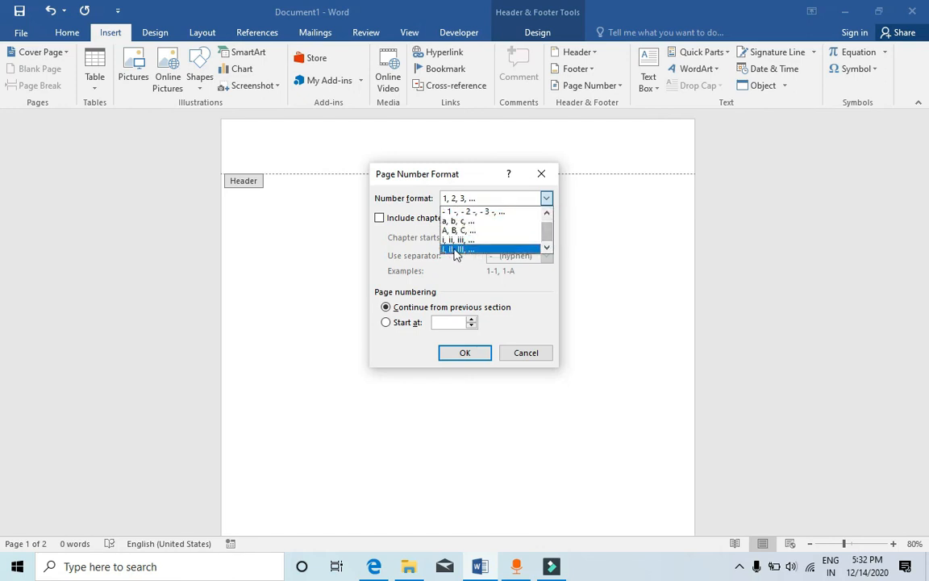
Step: Keep the 1, 2, 3 format and cancel the Page Number Format dialog
{"action": "left_click", "coordinate": [459, 198]}
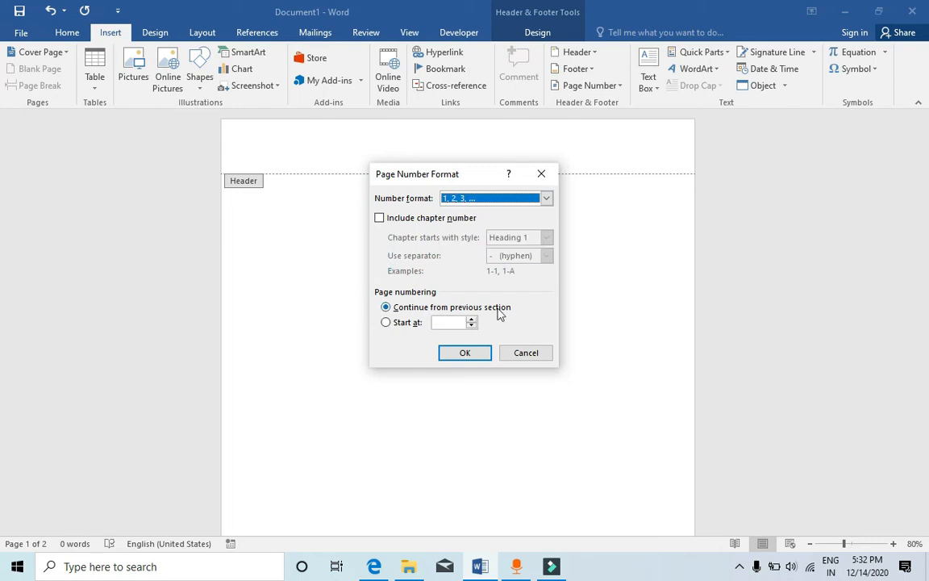
{"action": "mouse_move", "coordinate": [498, 314]}
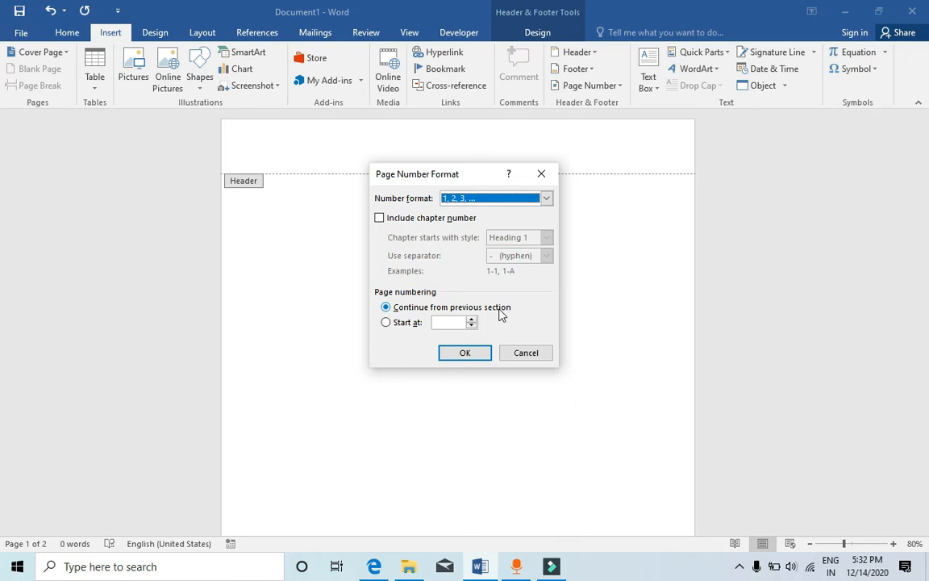
{"action": "left_click", "coordinate": [525, 352]}
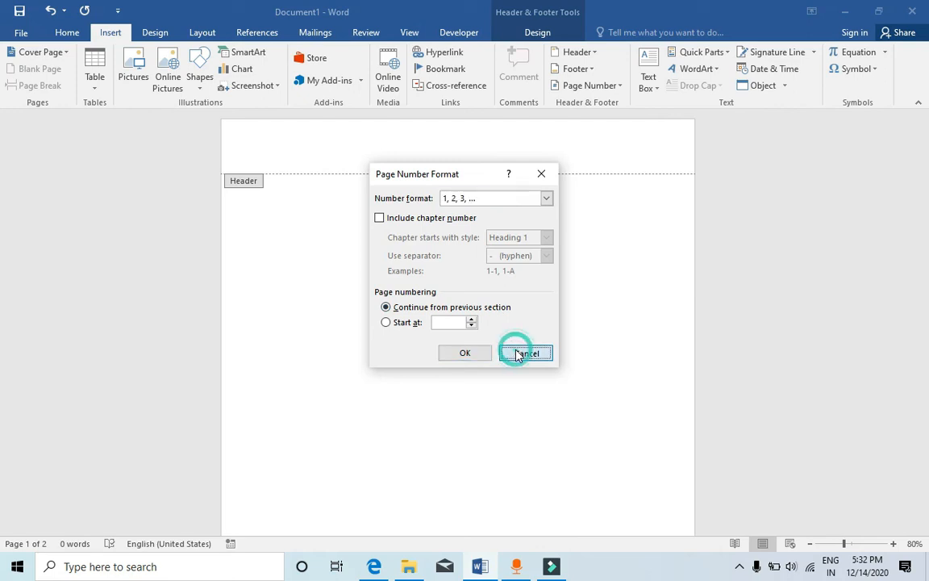
{"action": "left_click", "coordinate": [525, 353]}
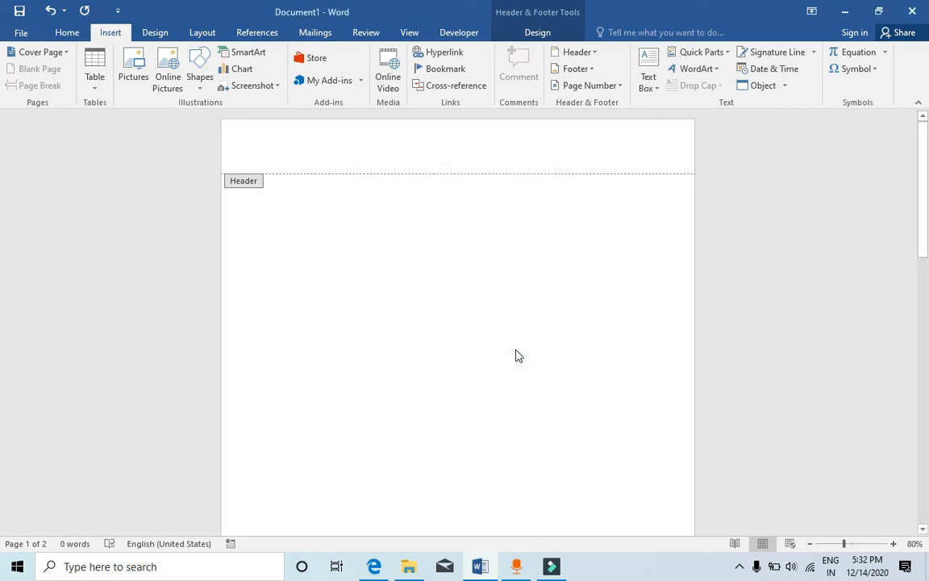